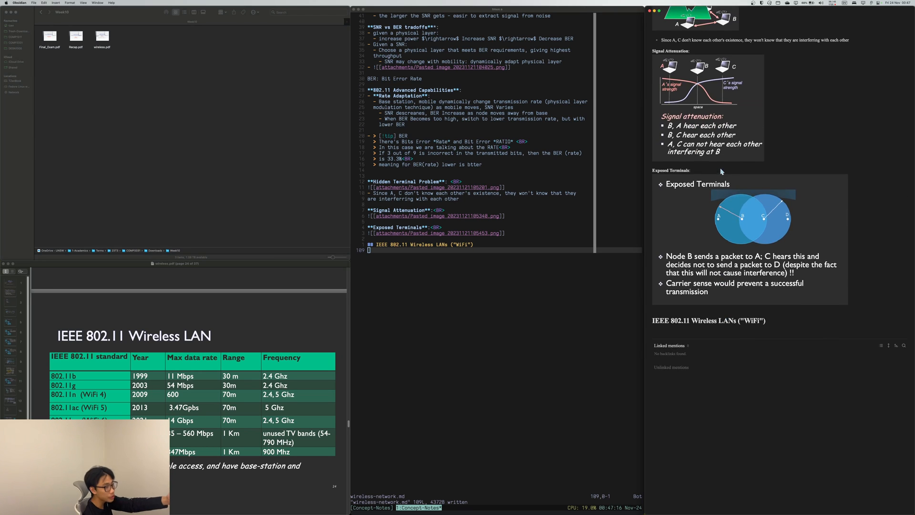
# Scroll the note and enter the query "HTTP" in the file picker before dismissing it
pyautogui.scroll(-3)
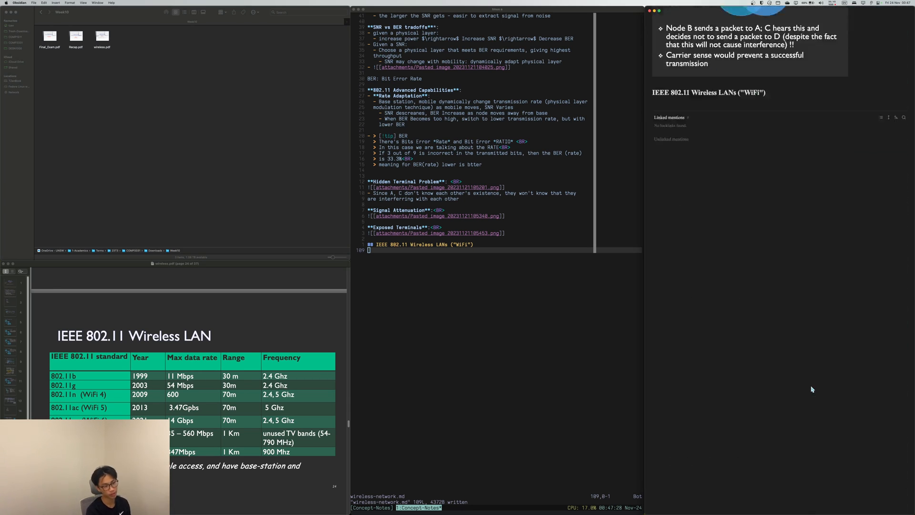
pyautogui.scroll(-3)
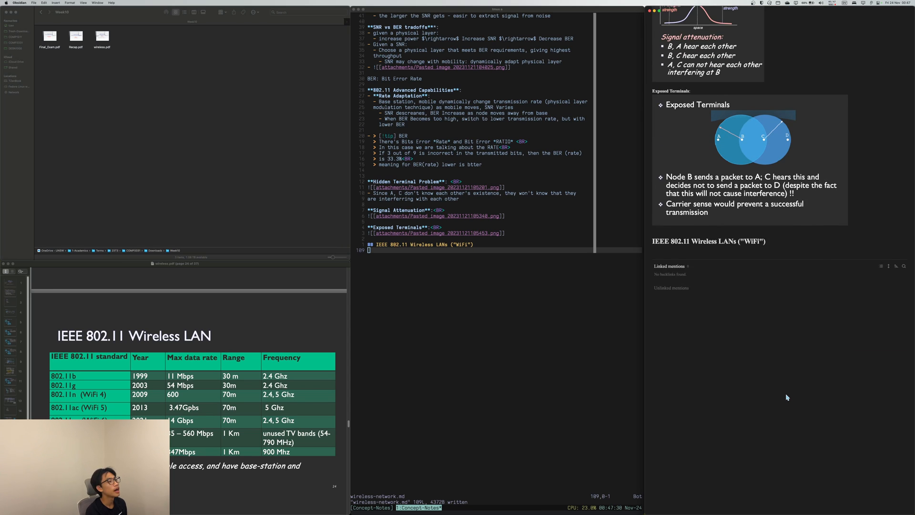
pyautogui.scroll(-3)
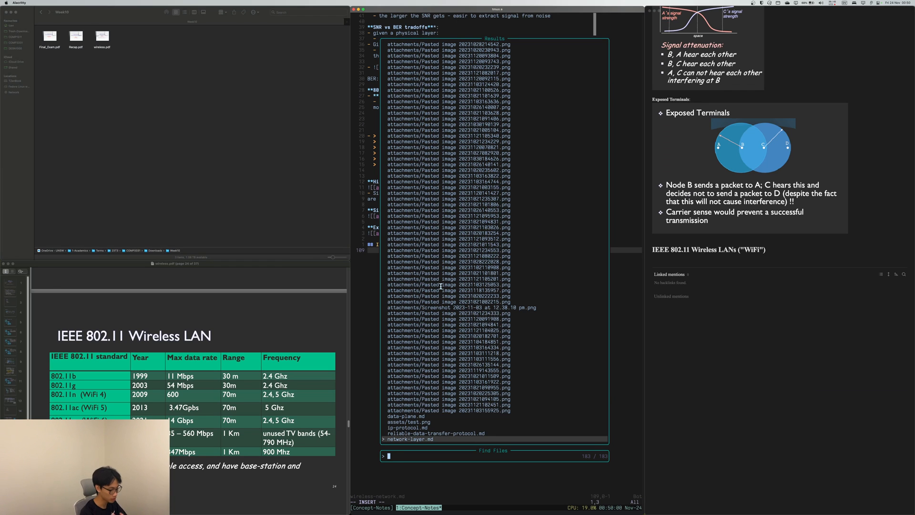
pyautogui.write('HTTP')
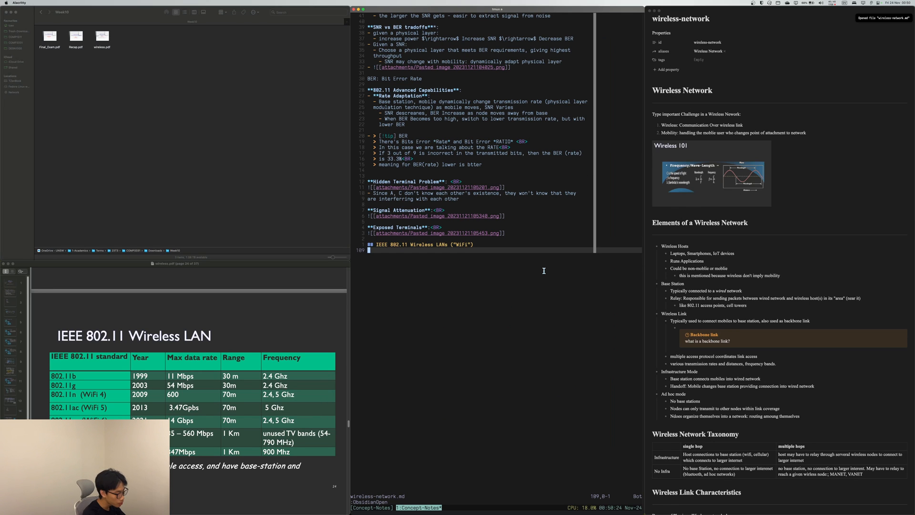
pyautogui.scroll(-3)
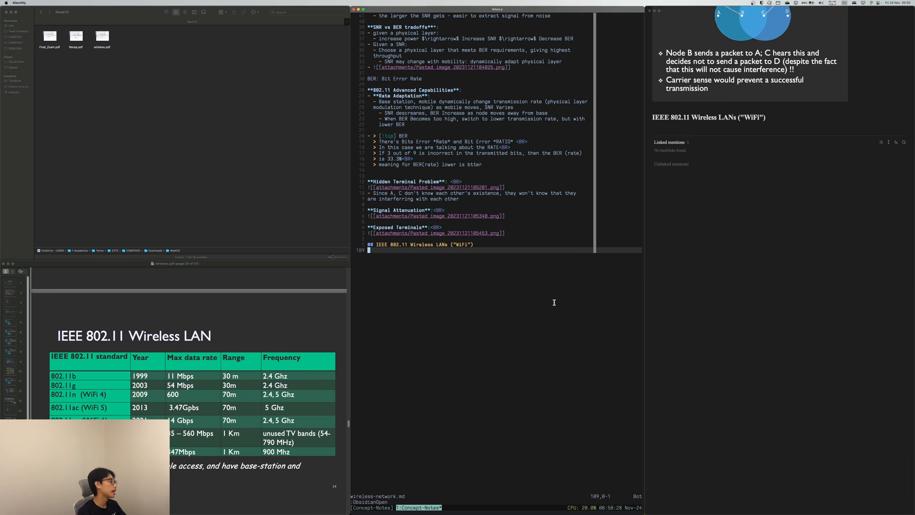
pyautogui.write('[[')
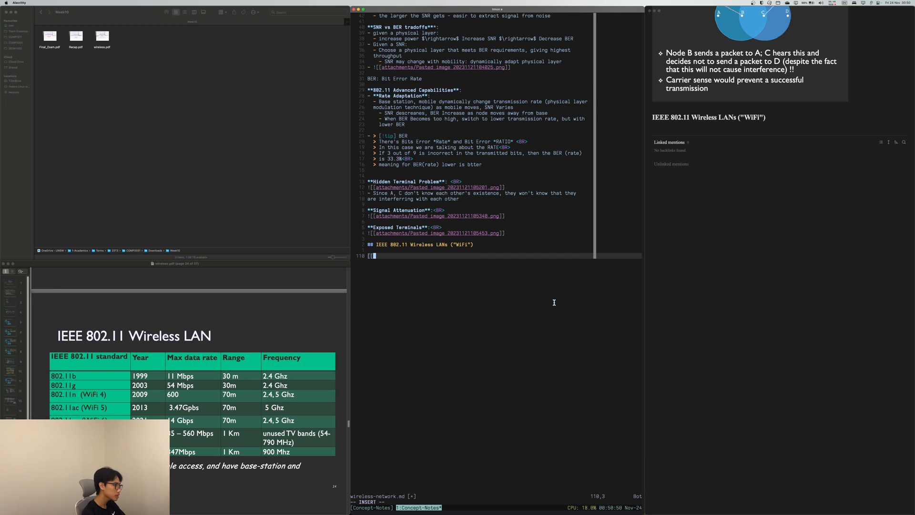
# Start the wiki link with "[[ht" to bring up matching note suggestions
pyautogui.write('ht')
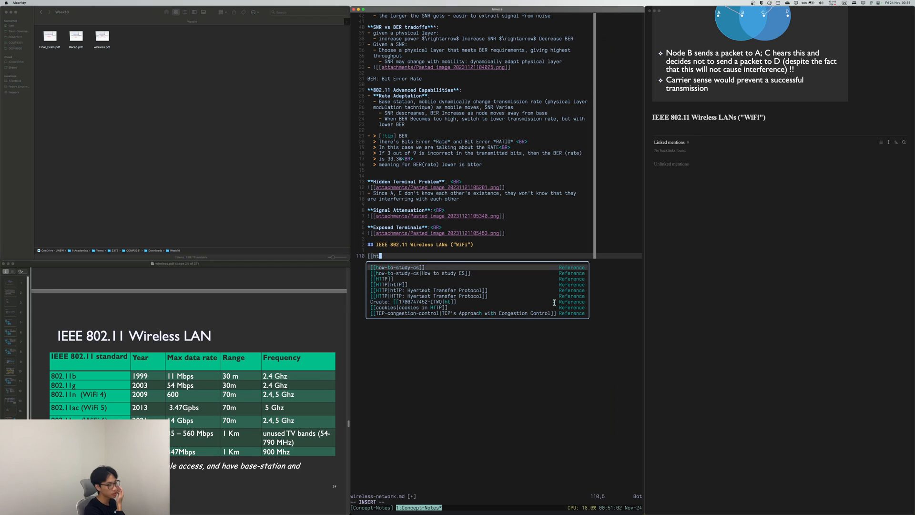
# Accept the HTTP: Hypertext Transfer Protocol suggestion to complete the wiki link
pyautogui.press('Down')
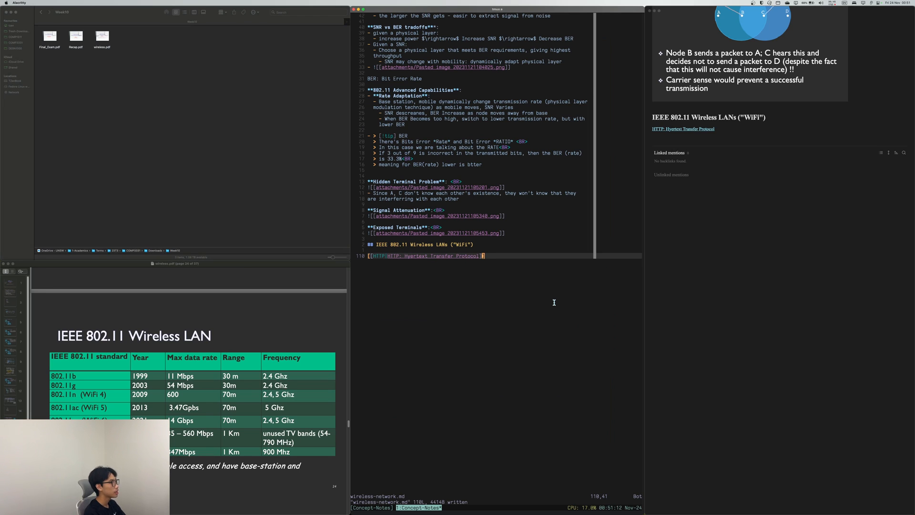
pyautogui.moveTo(683, 129)
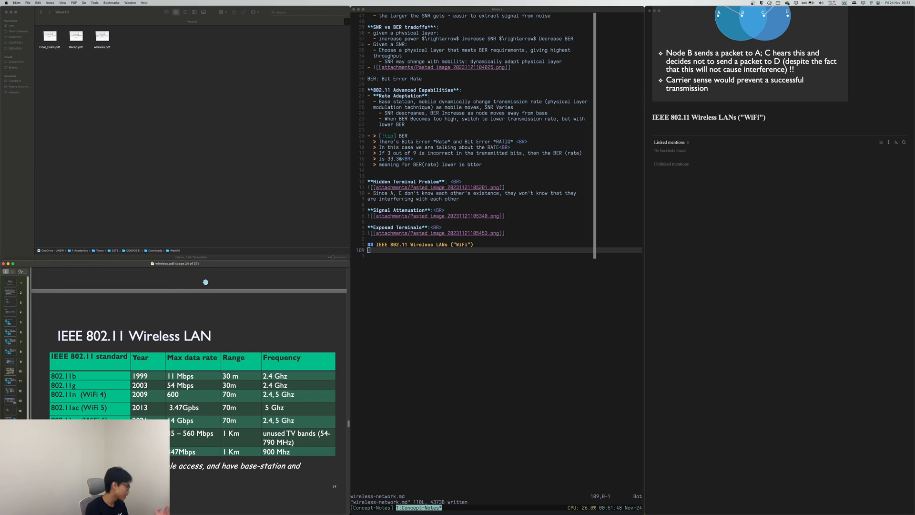
pyautogui.scroll(-3)
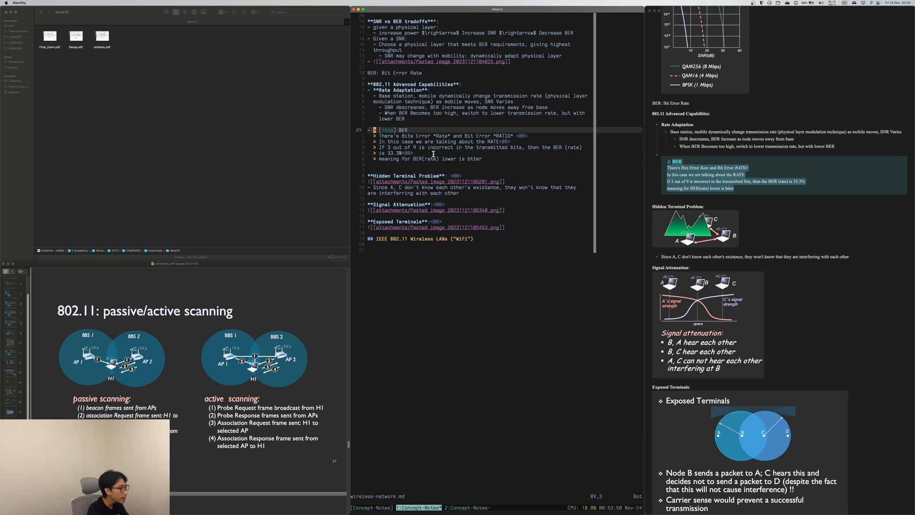
# Enter the "tip" callout snippet trigger on the new last line
pyautogui.write('tip')
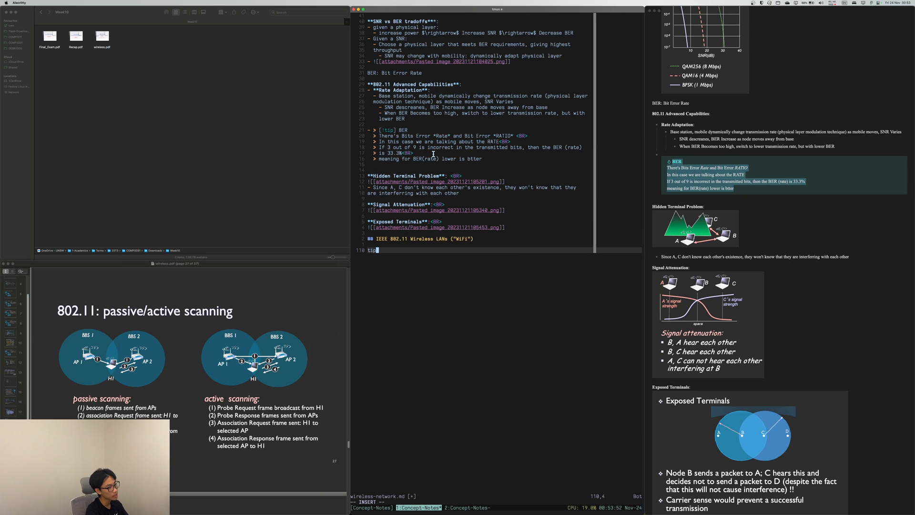